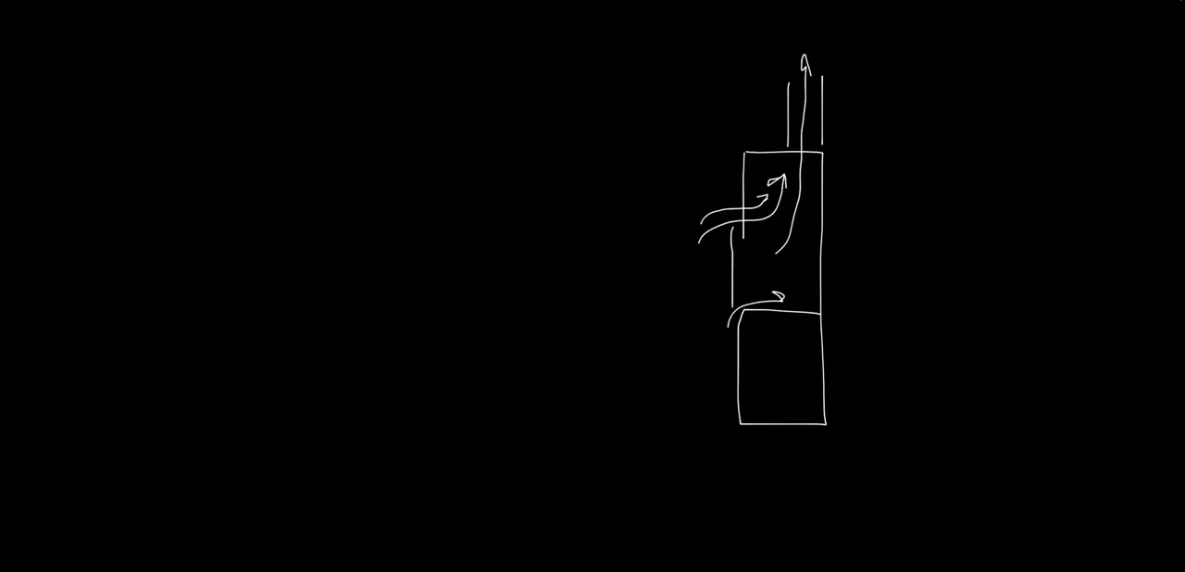
Sketch a second hood body with exhaust duct and lower cabinet beside the first.
drag(366, 171, 444, 417)
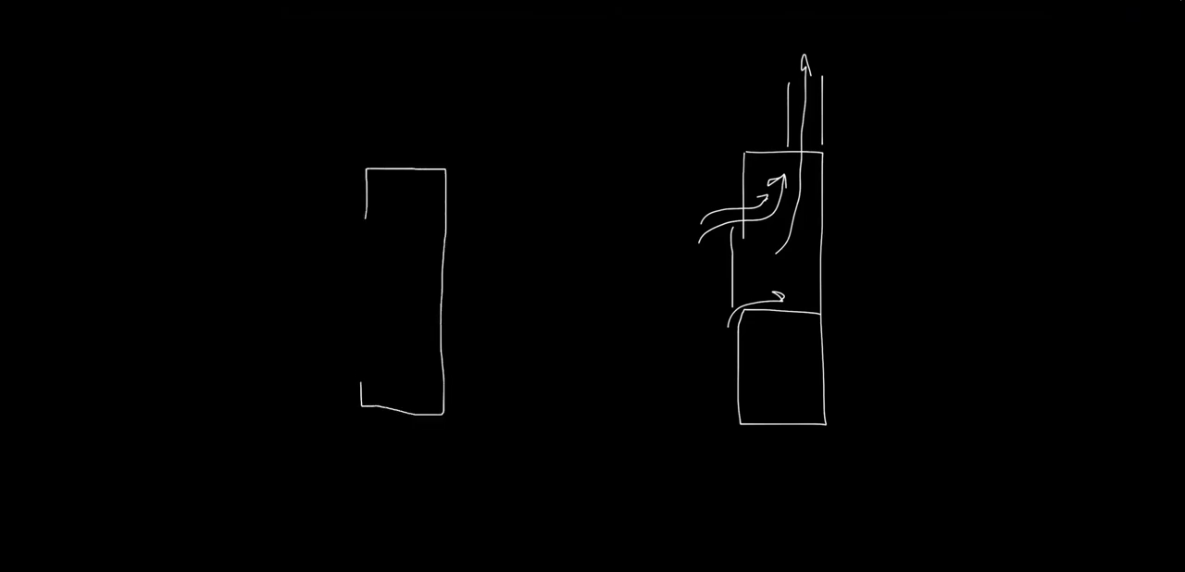
drag(408, 166, 407, 92)
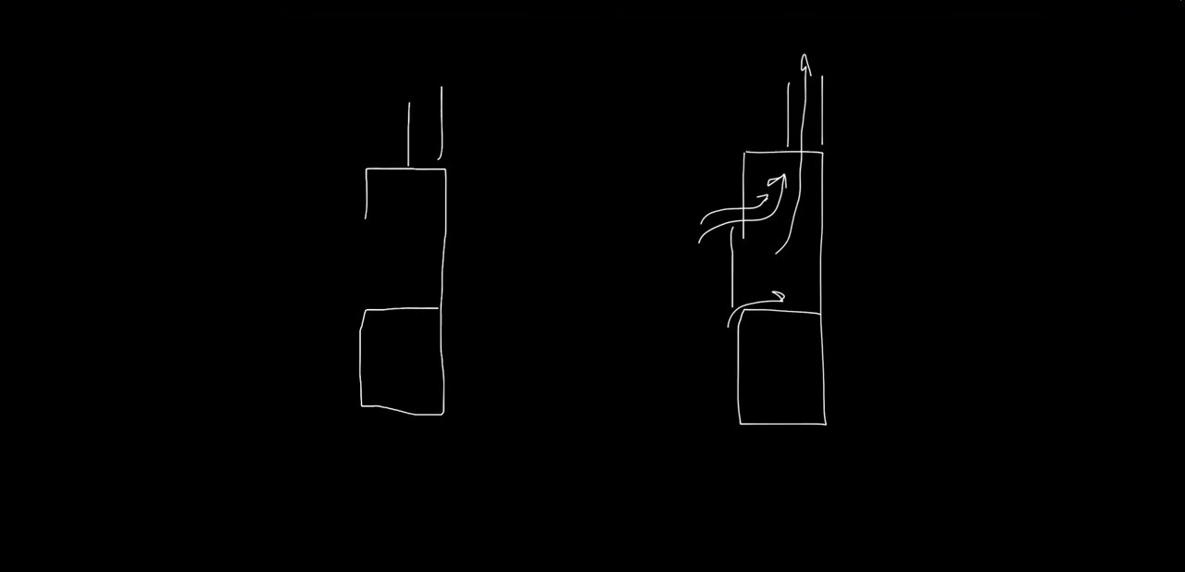
drag(296, 278, 380, 259)
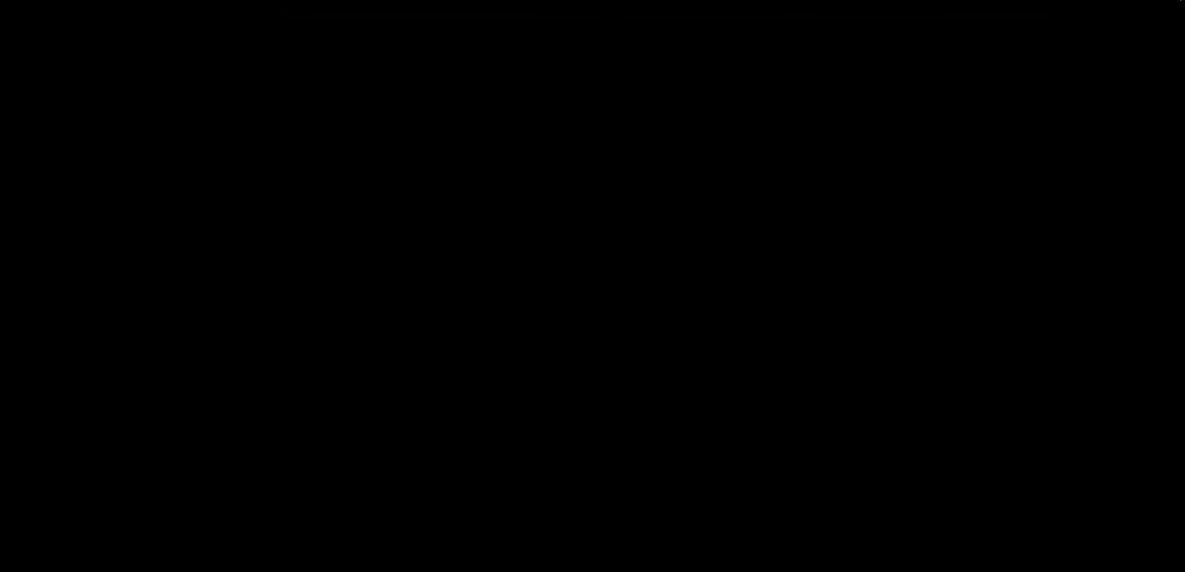
Draw a hood outline with its sash edge and inflow air arrows entering the opening.
drag(486, 139, 703, 514)
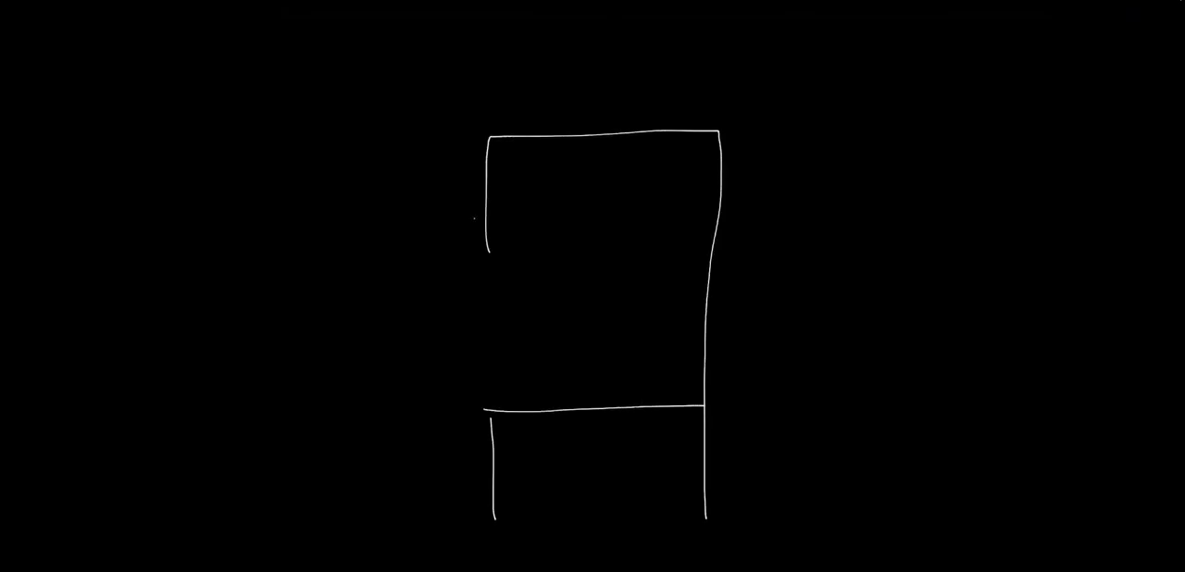
drag(474, 218, 474, 319)
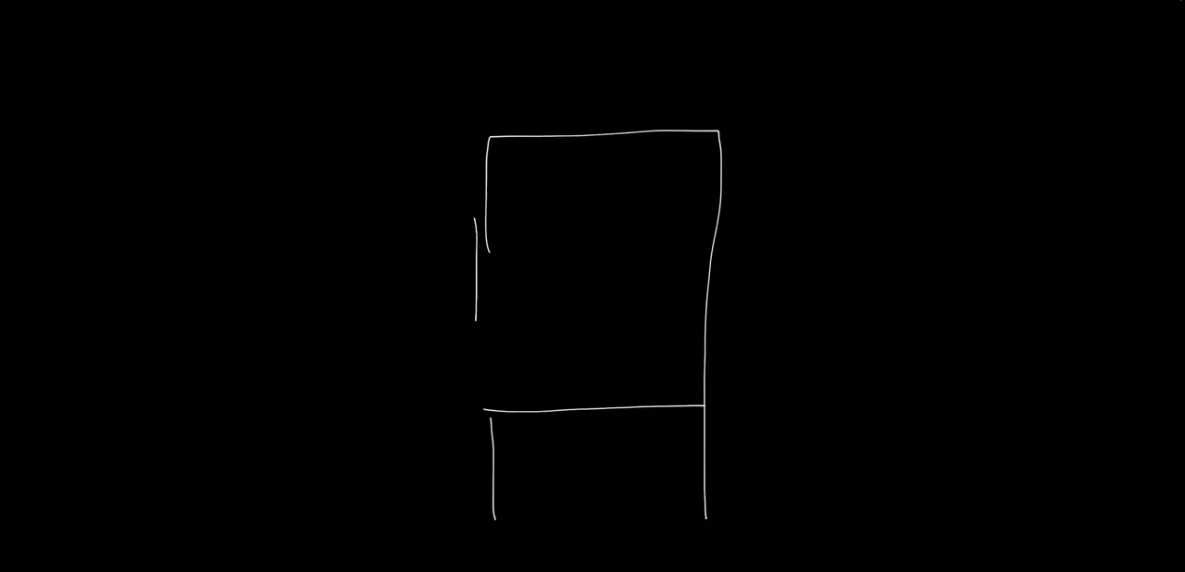
drag(360, 341, 490, 343)
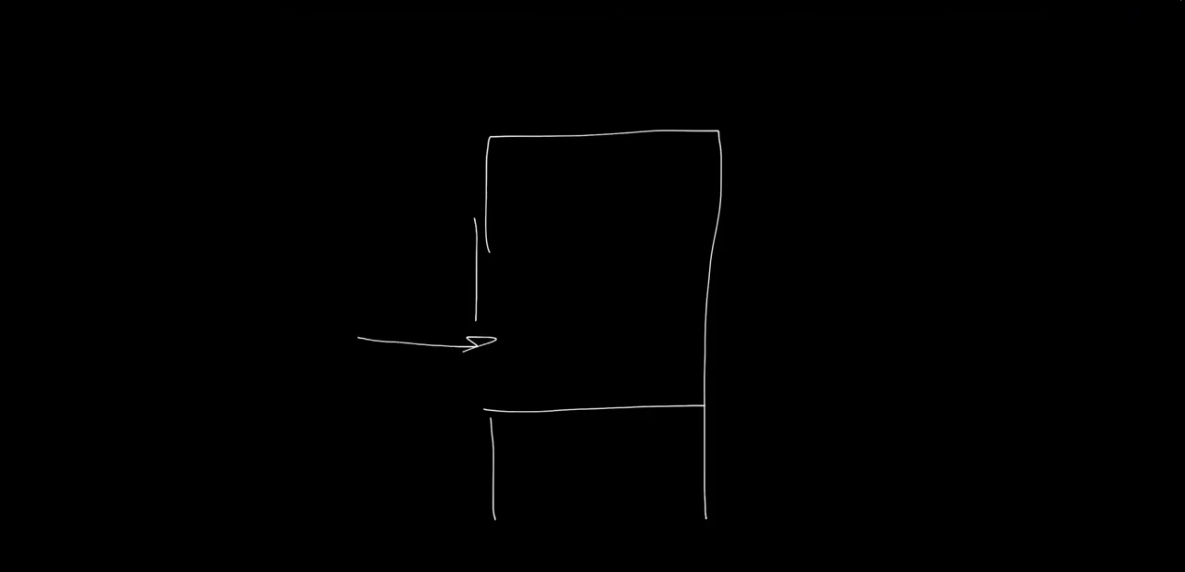
drag(356, 398, 486, 393)
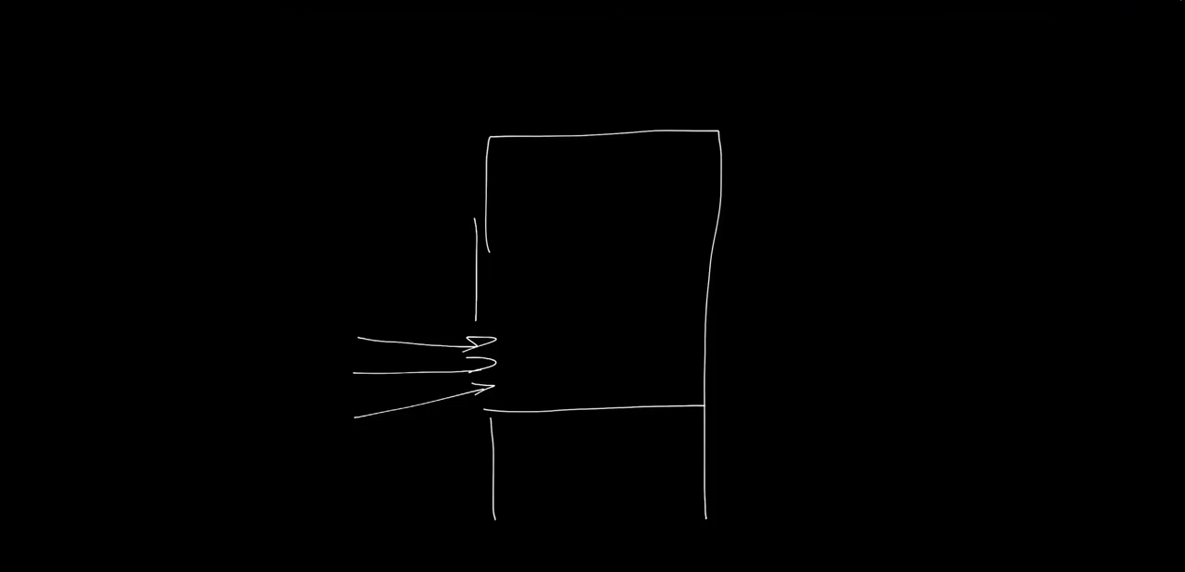
Handwrite the velocity labels 100 fpm, 80-120, and 'High Perf. 50-60 fpm'.
drag(344, 287, 366, 291)
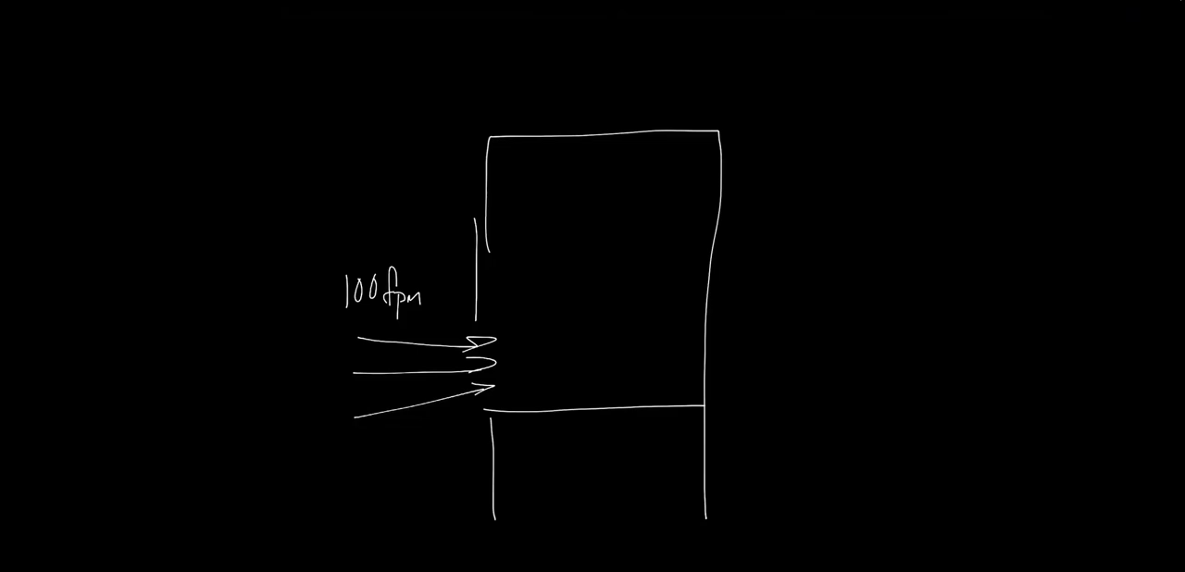
text(80 -)
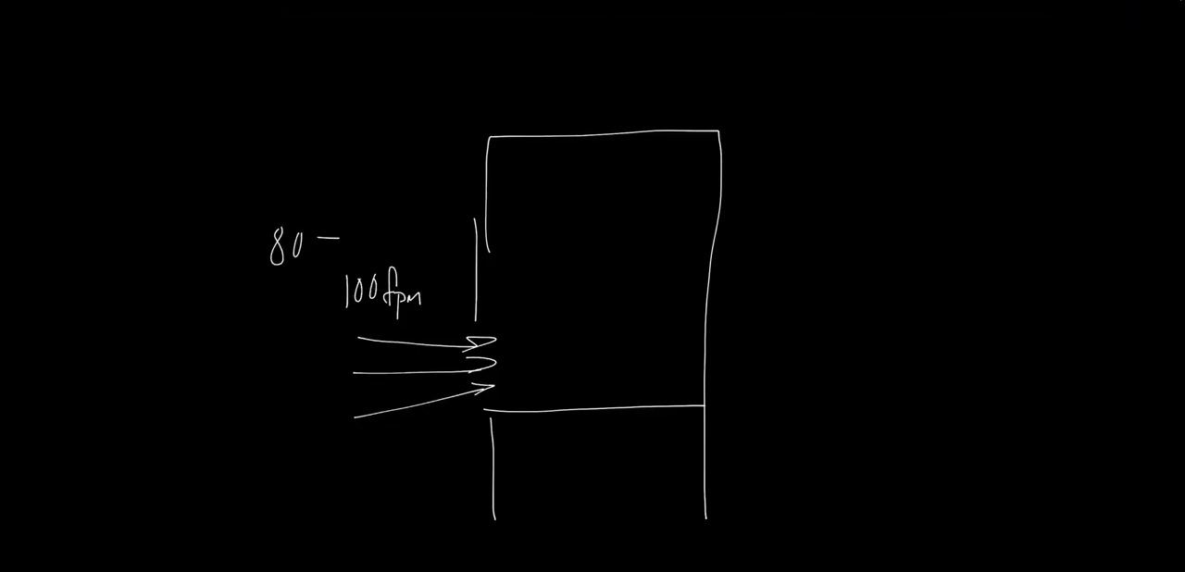
text(120)
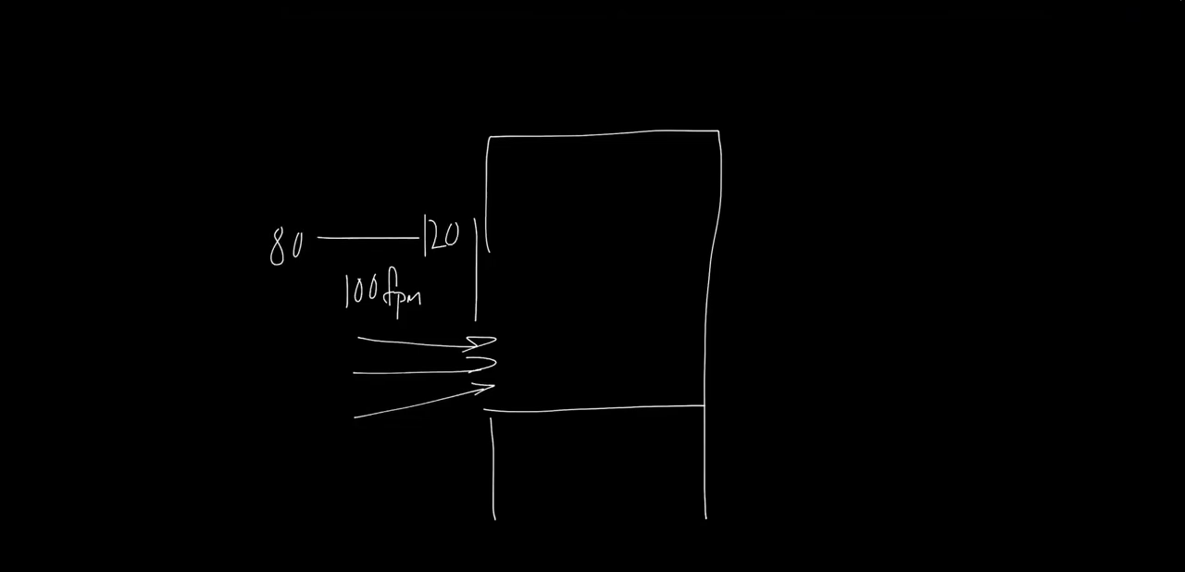
text(Hig)
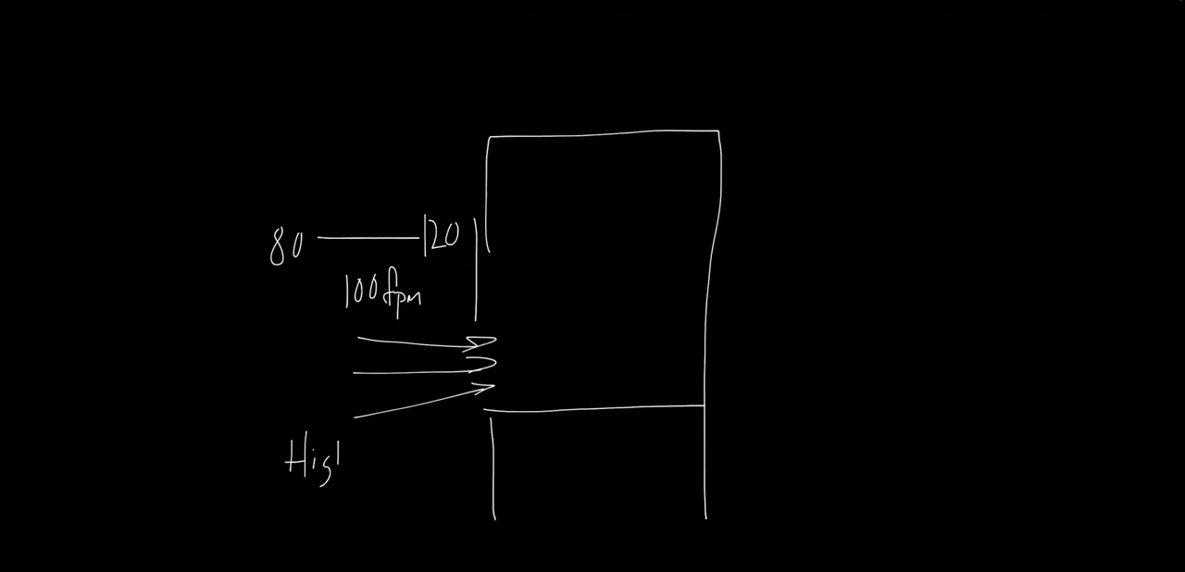
text(High Perf.)
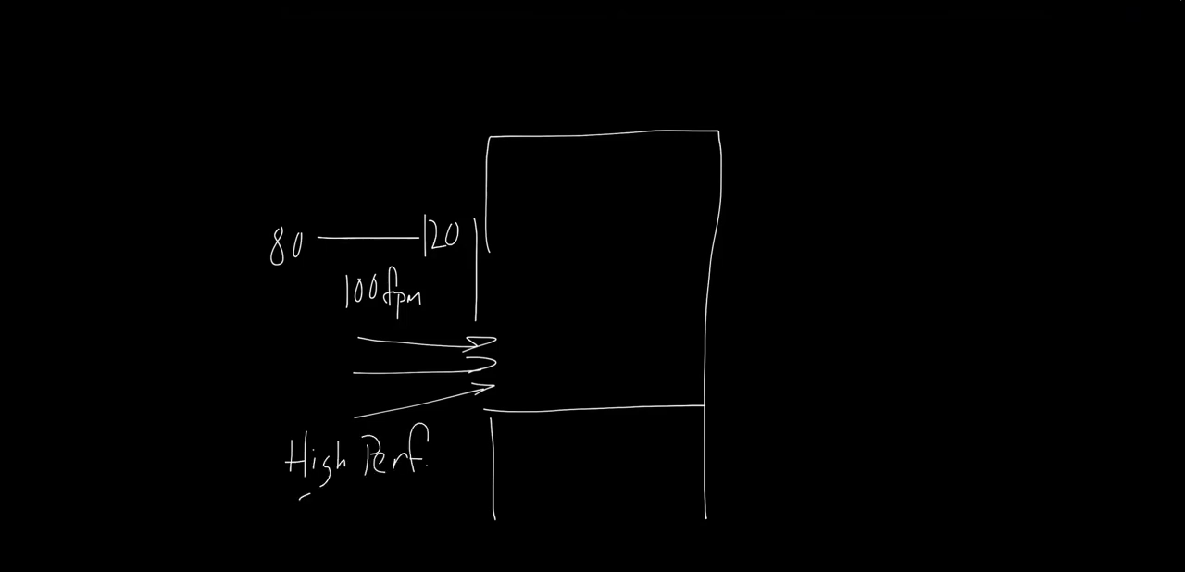
text(50-60 fp.)
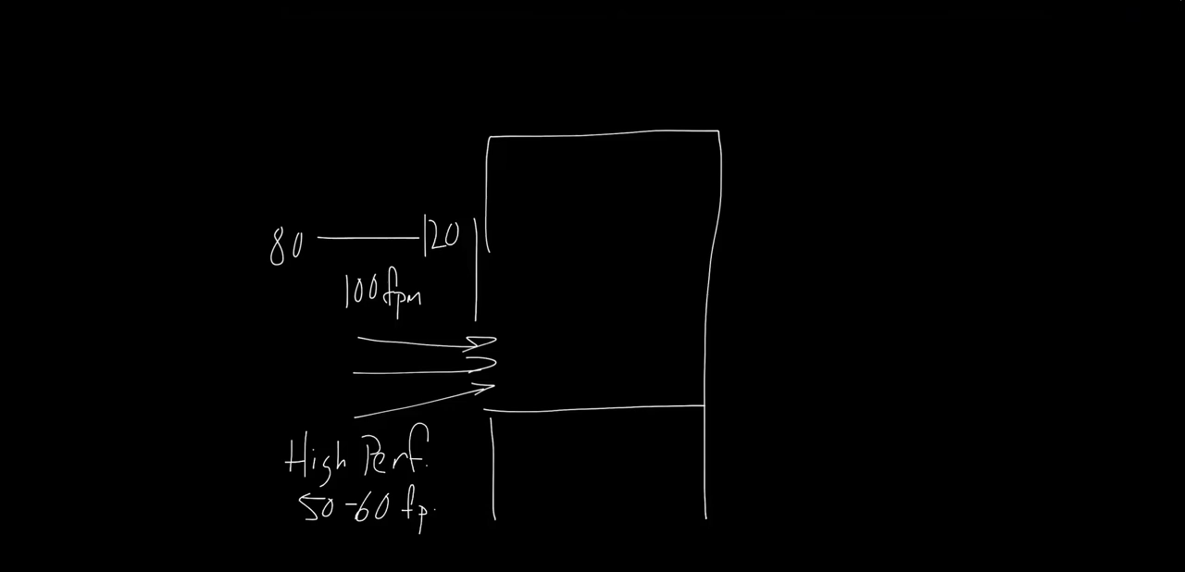
text(pm)
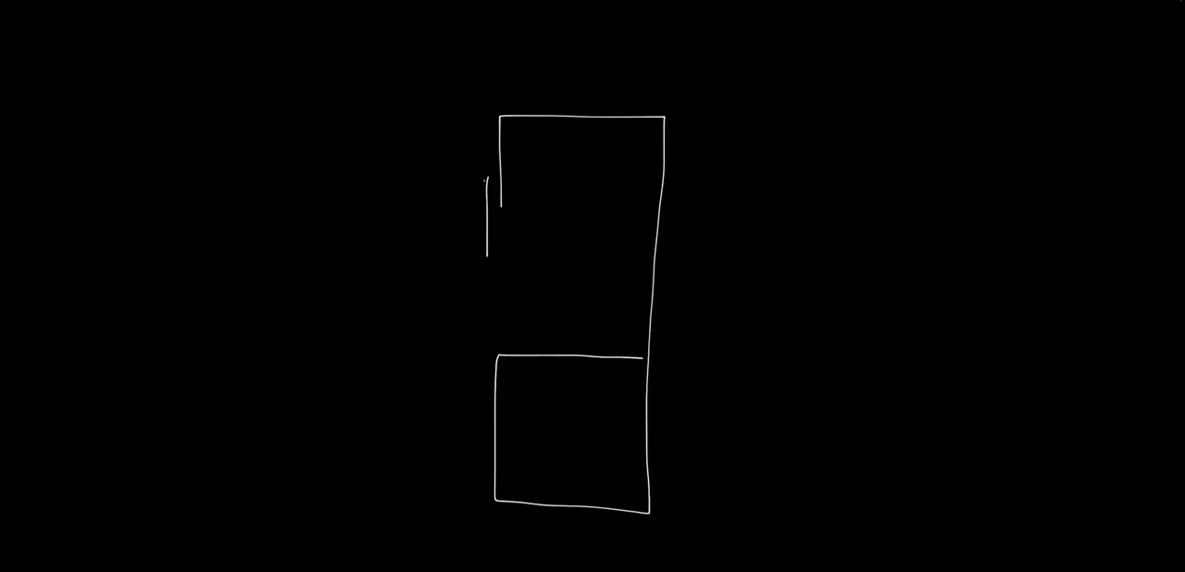
Draw curved downward room air arrows in green and write '< 50 fpm'.
drag(296, 121, 329, 194)
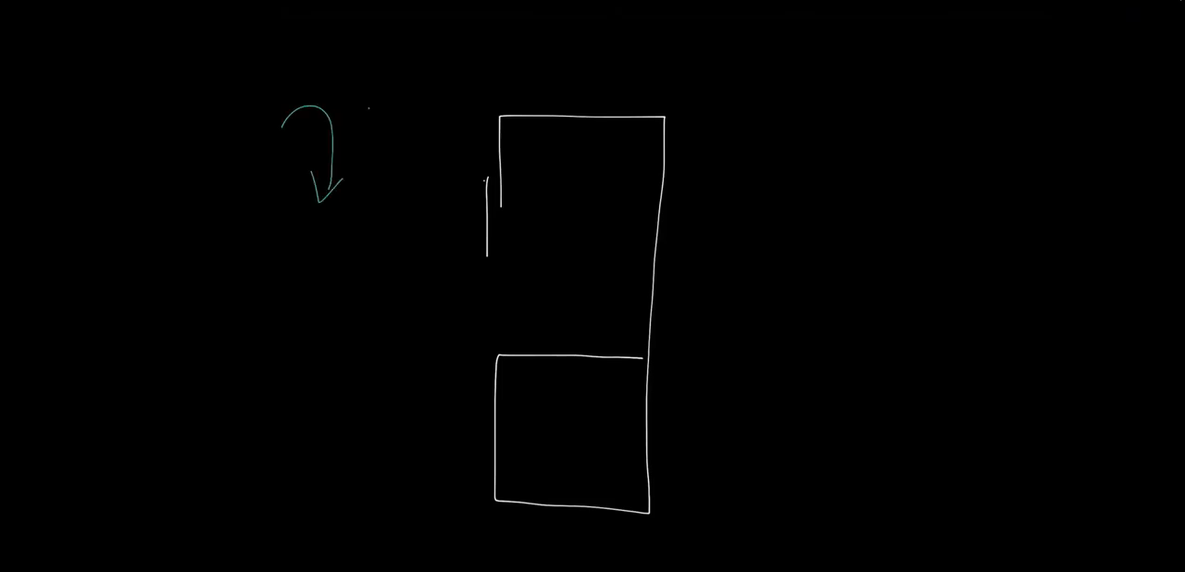
drag(366, 120, 430, 199)
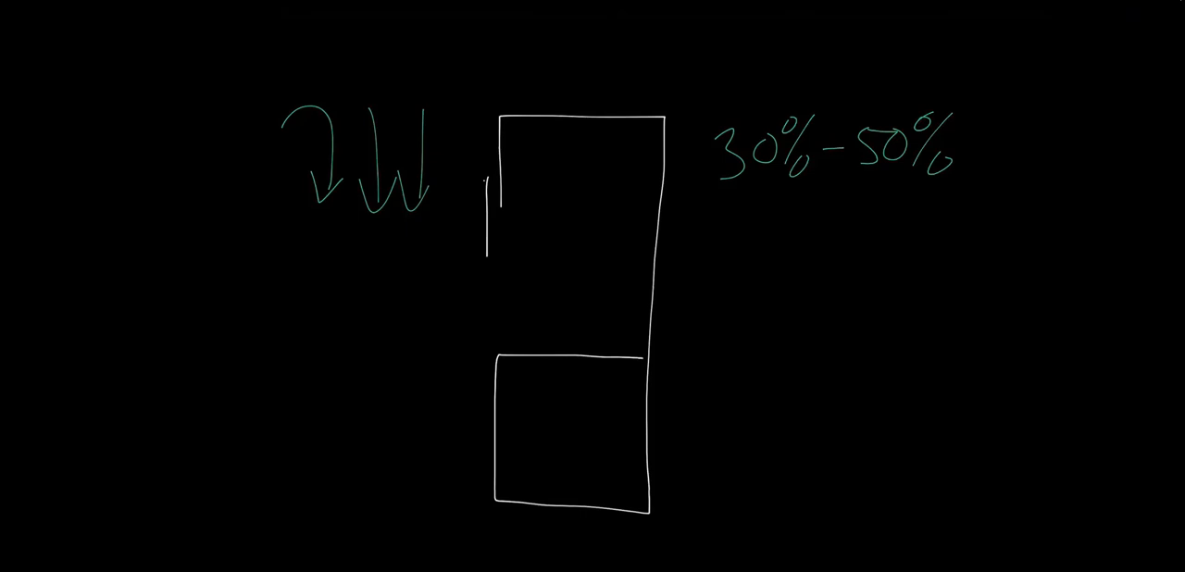
text(< 50 bpr)
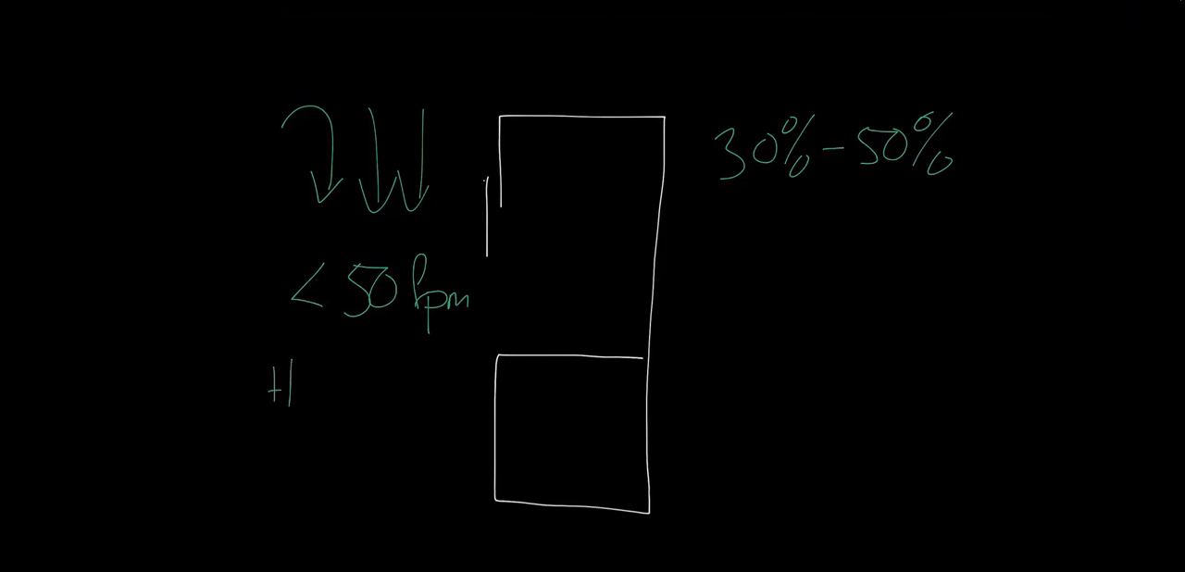
Add the green label 'High Perf. <25' near the hood.
text(High P)
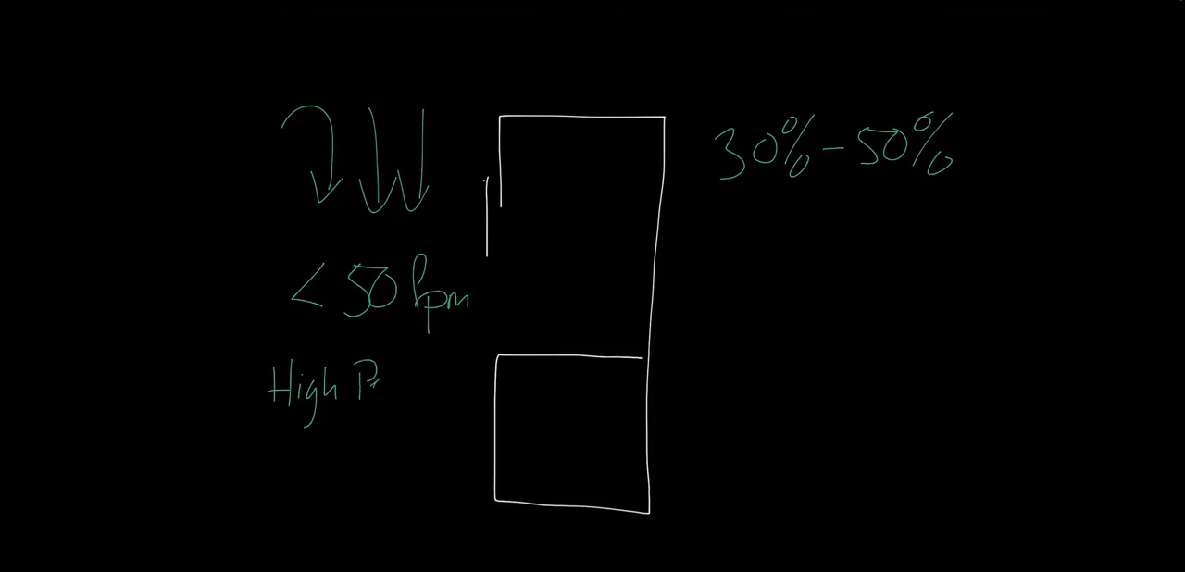
text(erf.)
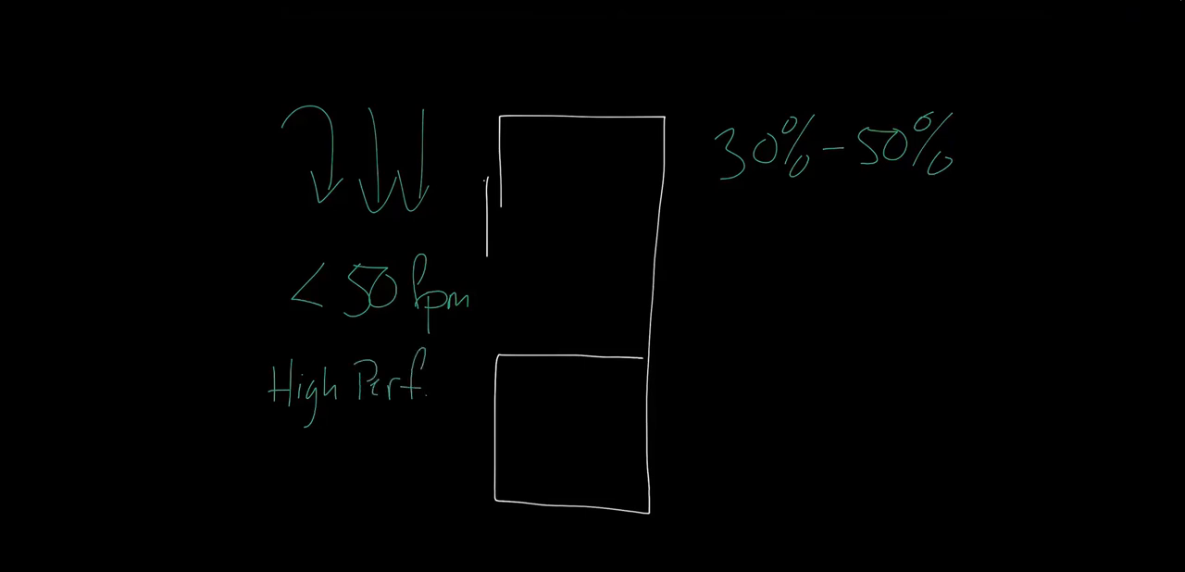
text(<25,)
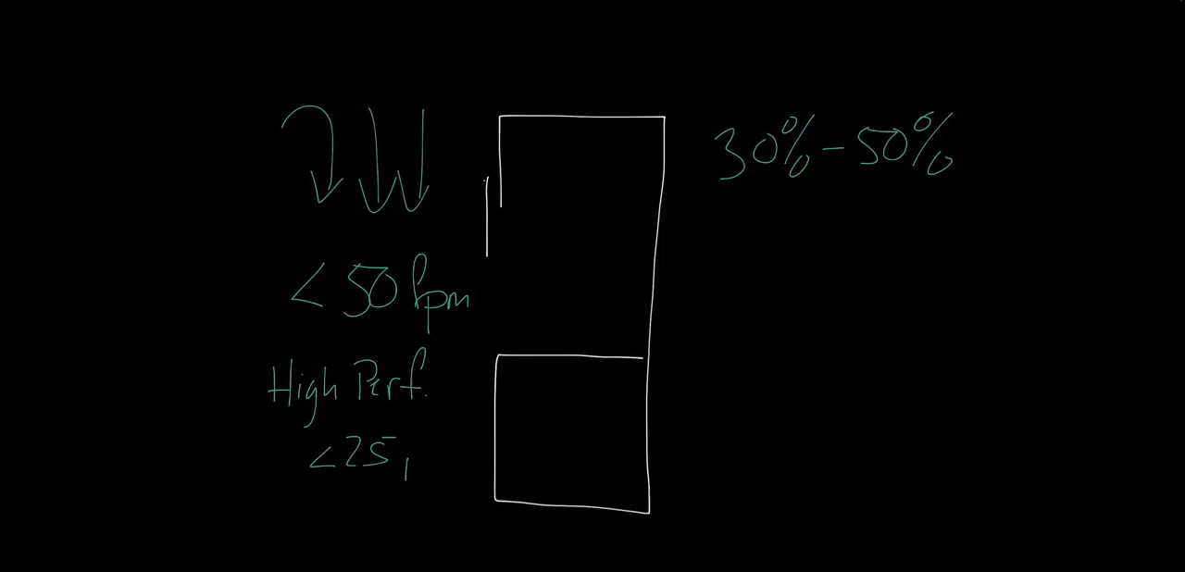